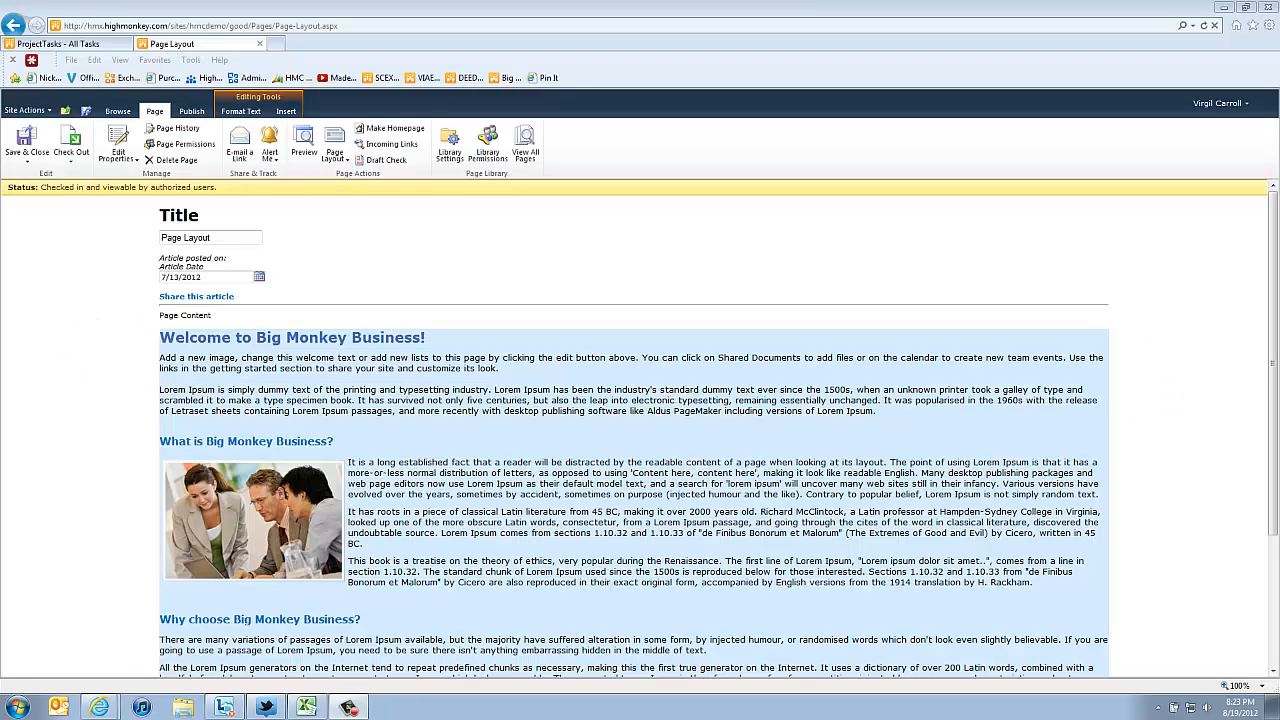
pyautogui.moveTo(700, 260)
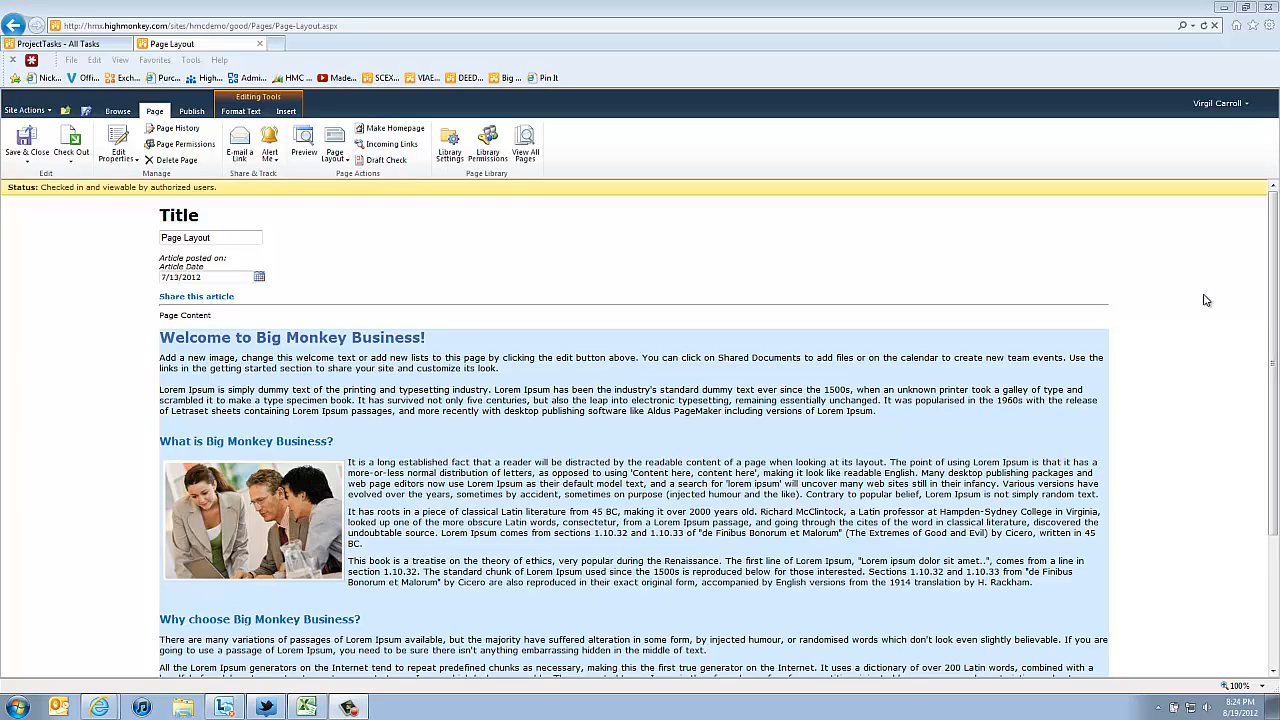
pyautogui.moveTo(16, 248)
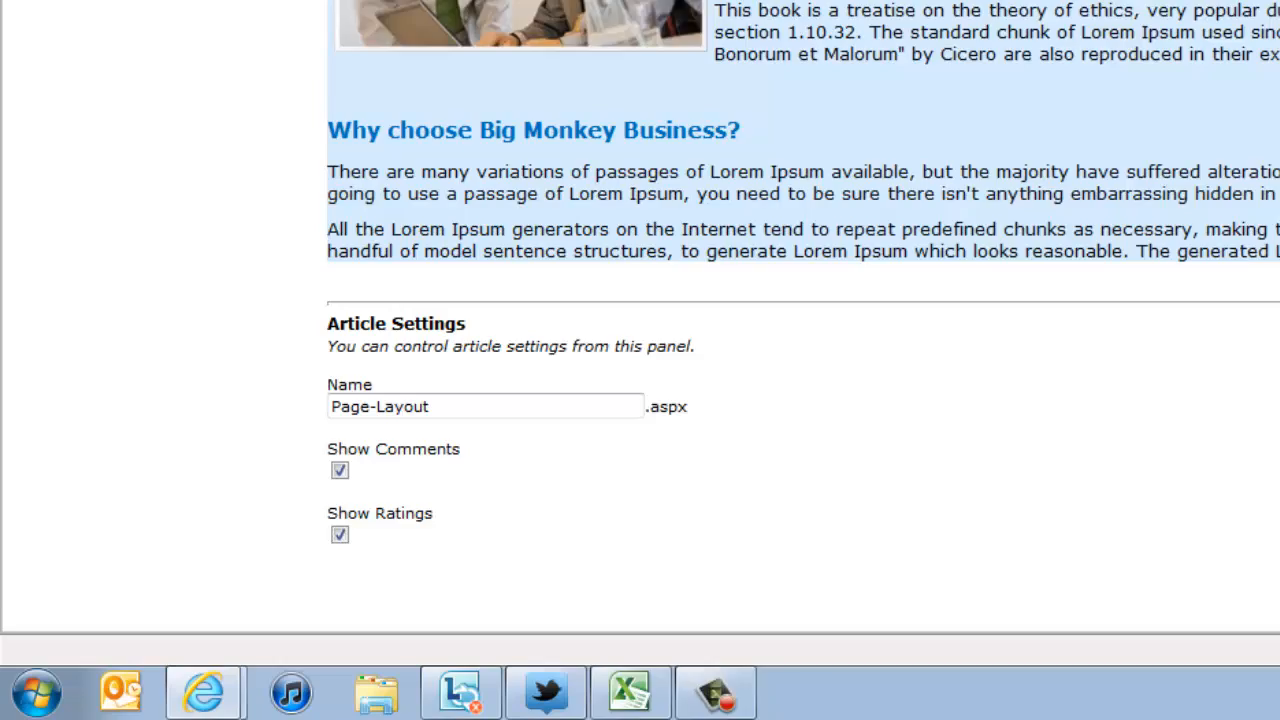
# Bring the Article Settings panel into view, then save the page via Save & Close to leave edit mode
pyautogui.scroll(-3)
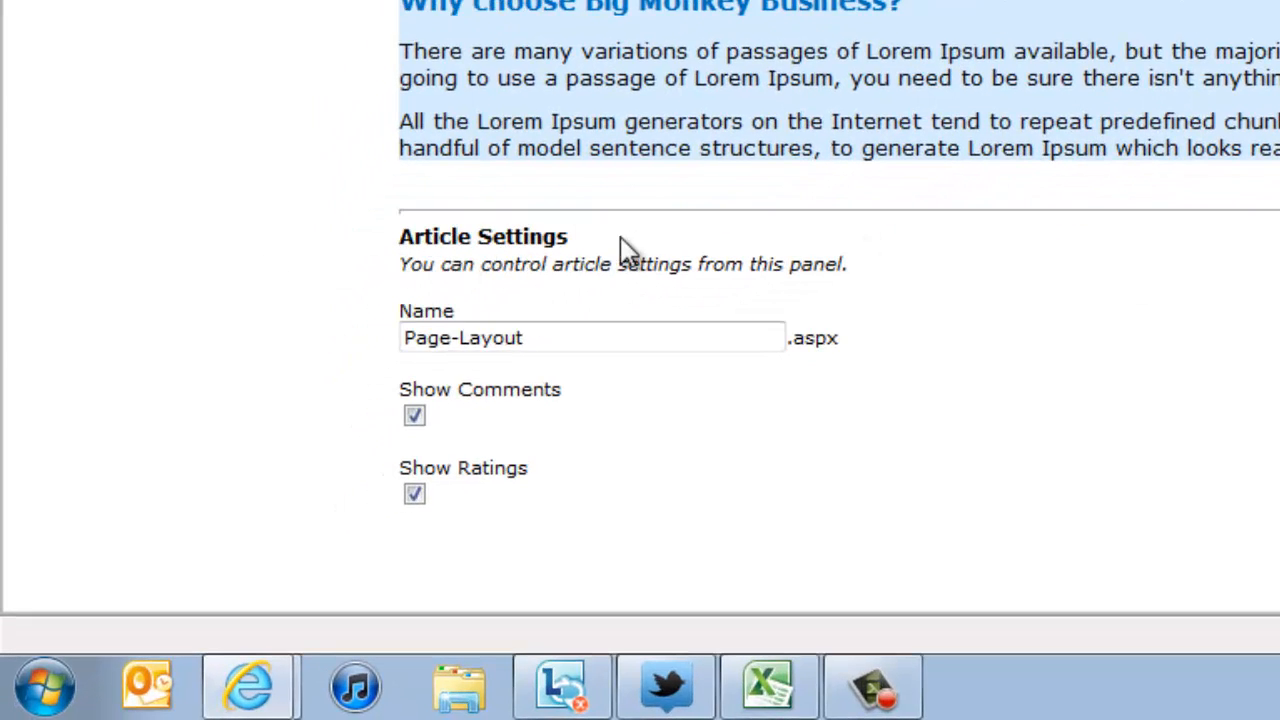
pyautogui.moveTo(450, 258)
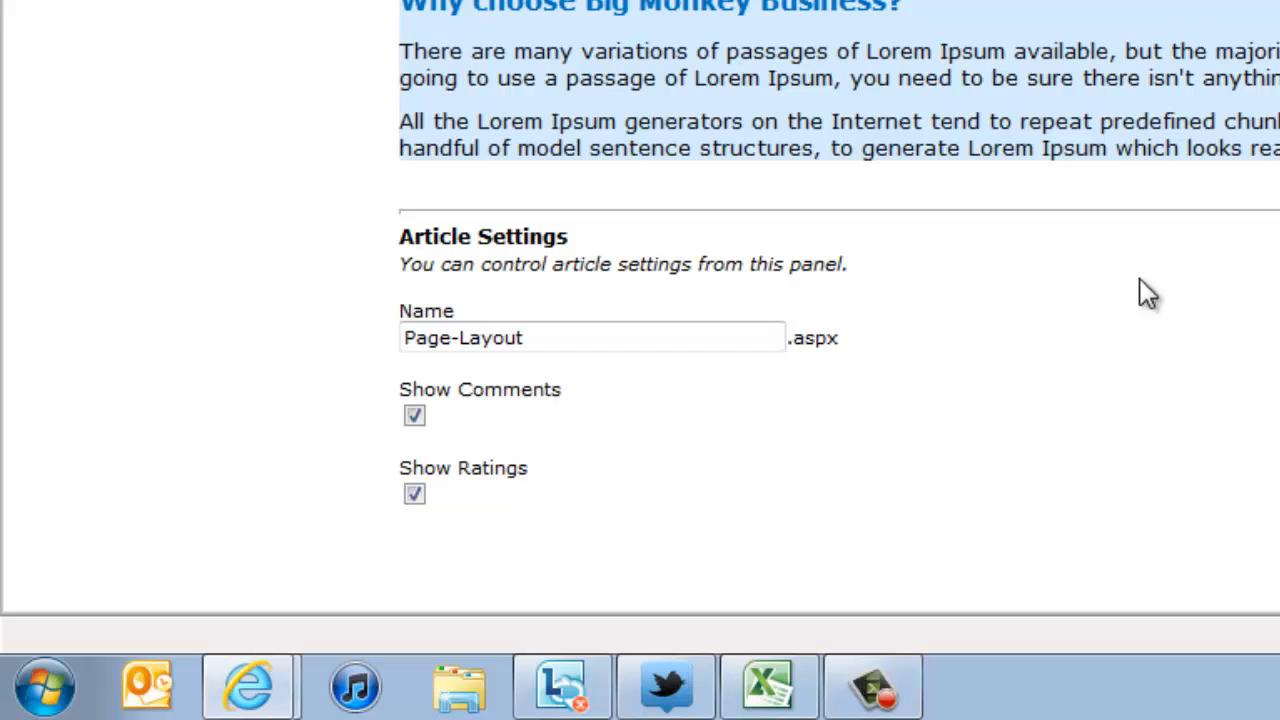
pyautogui.click(590, 336)
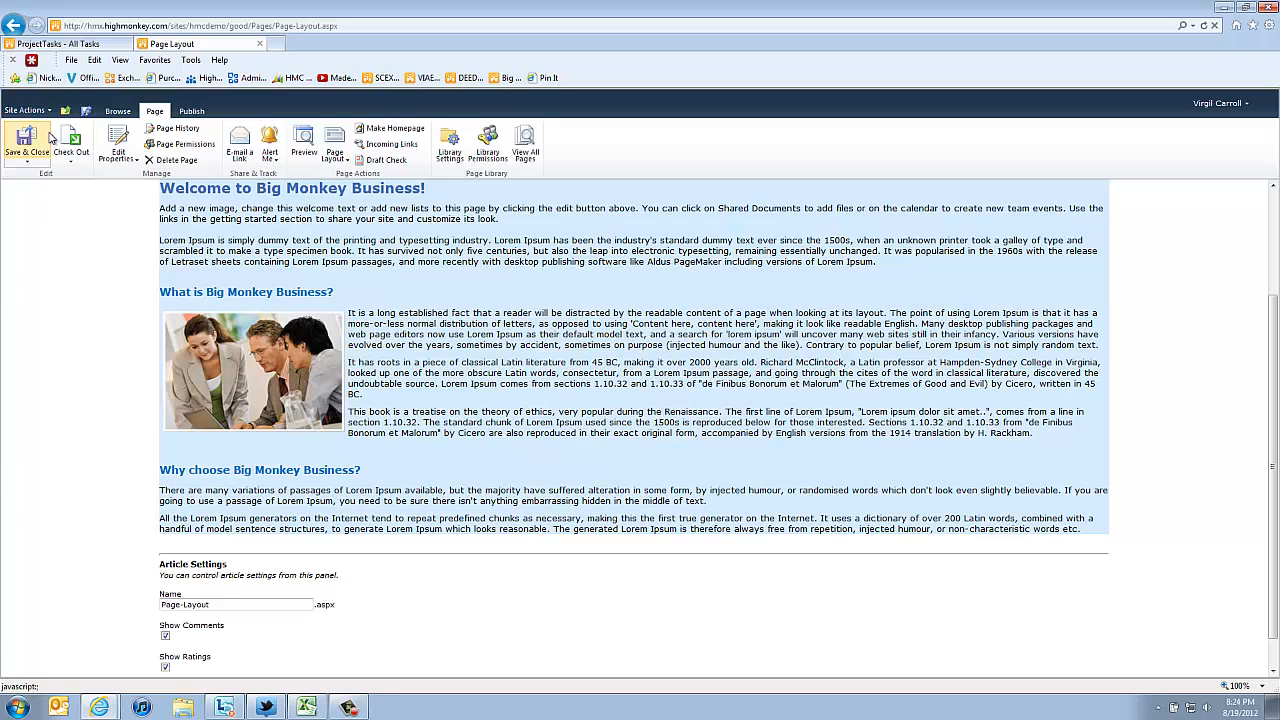
pyautogui.click(28, 140)
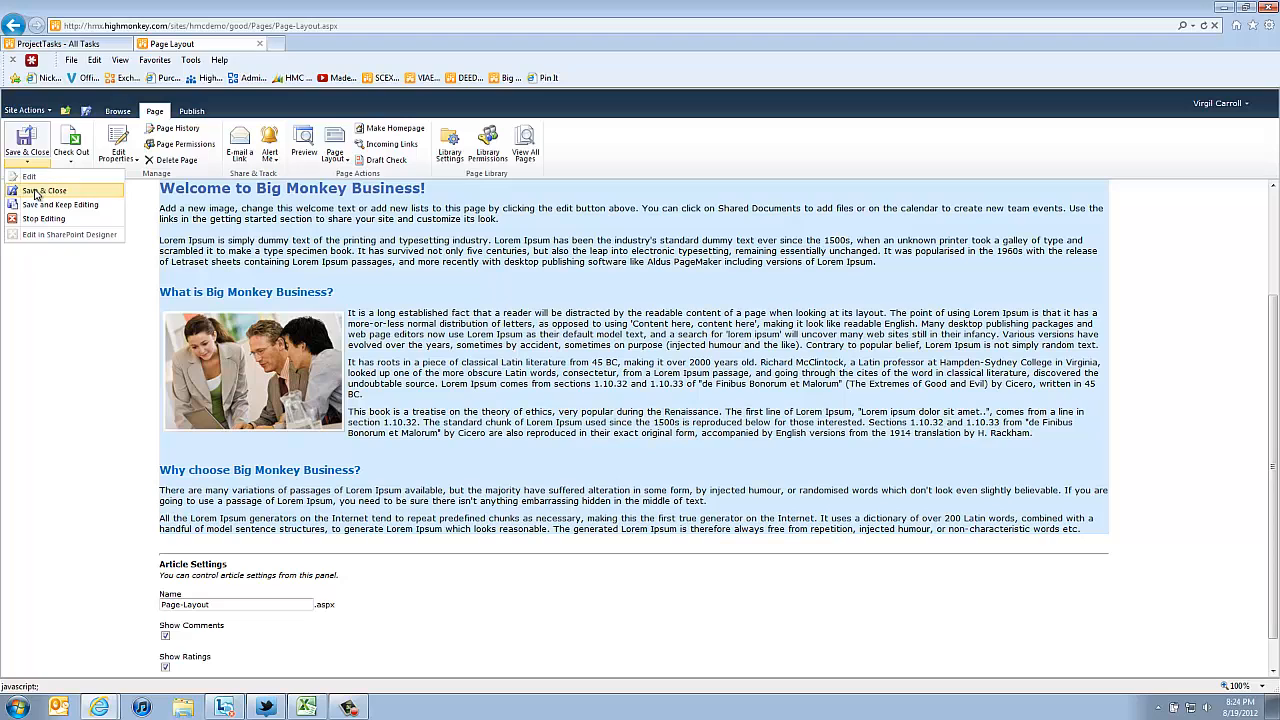
pyautogui.click(44, 192)
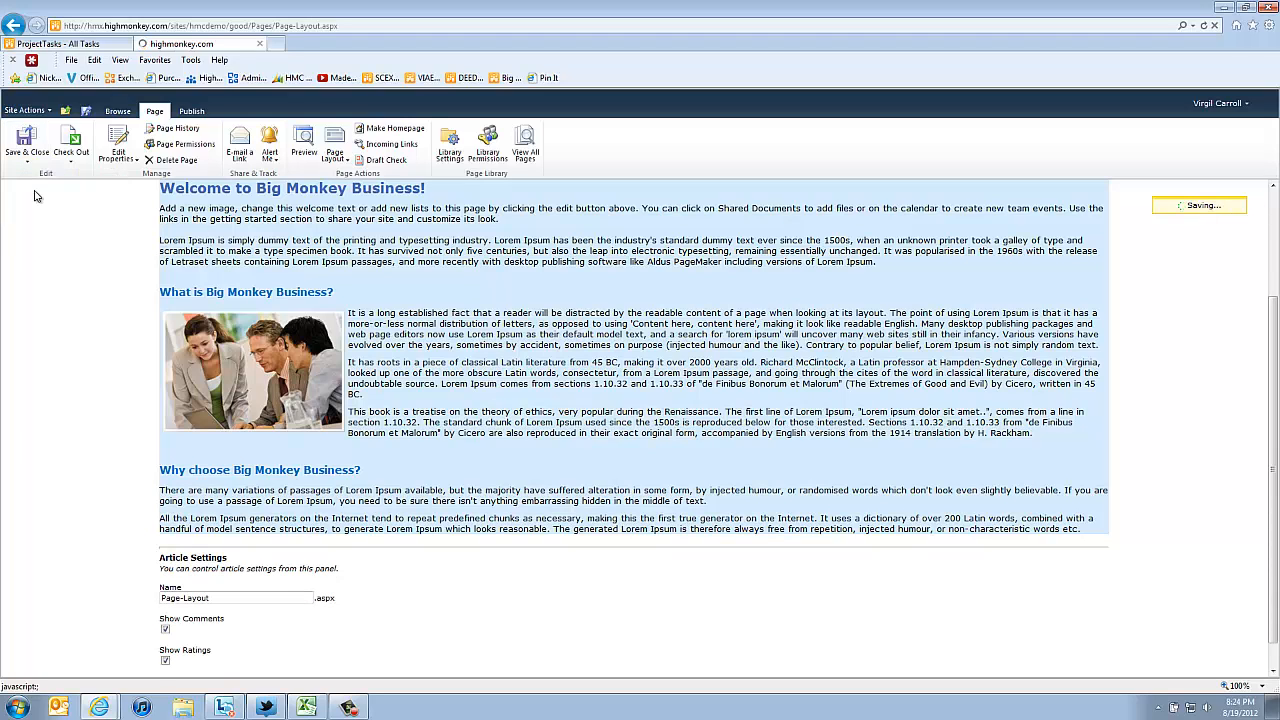
pyautogui.click(28, 140)
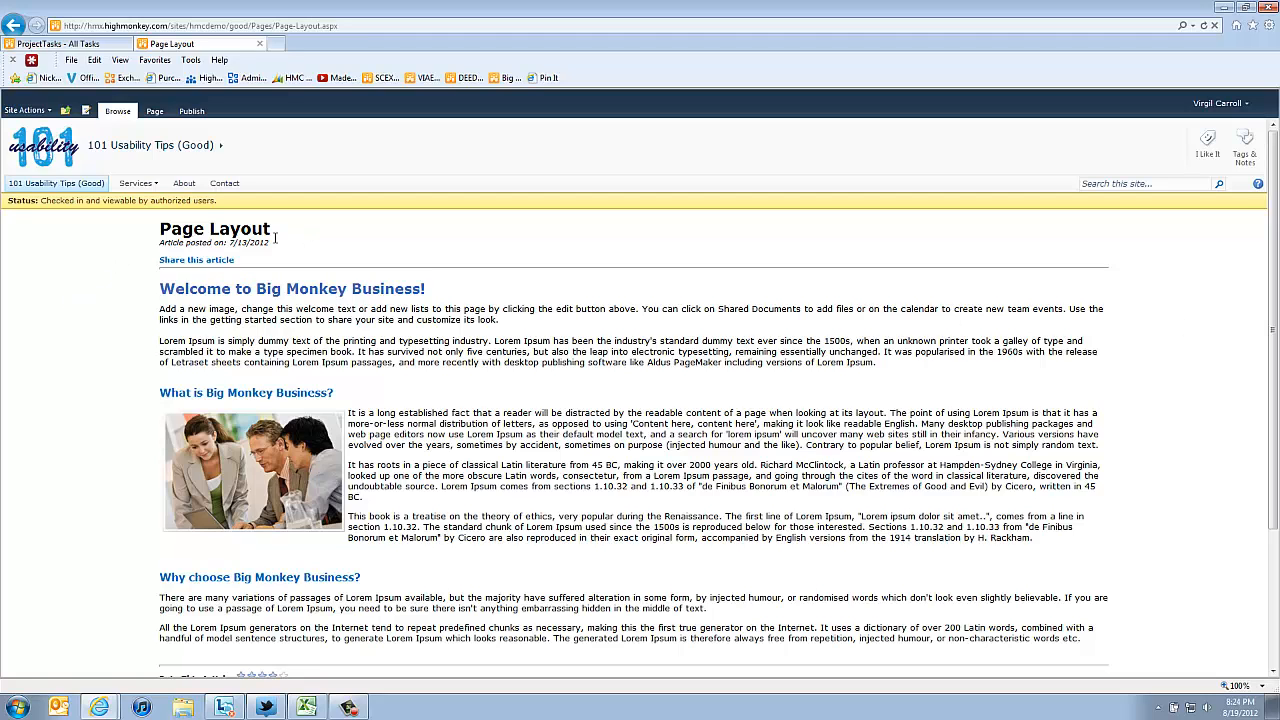
pyautogui.moveTo(504, 338)
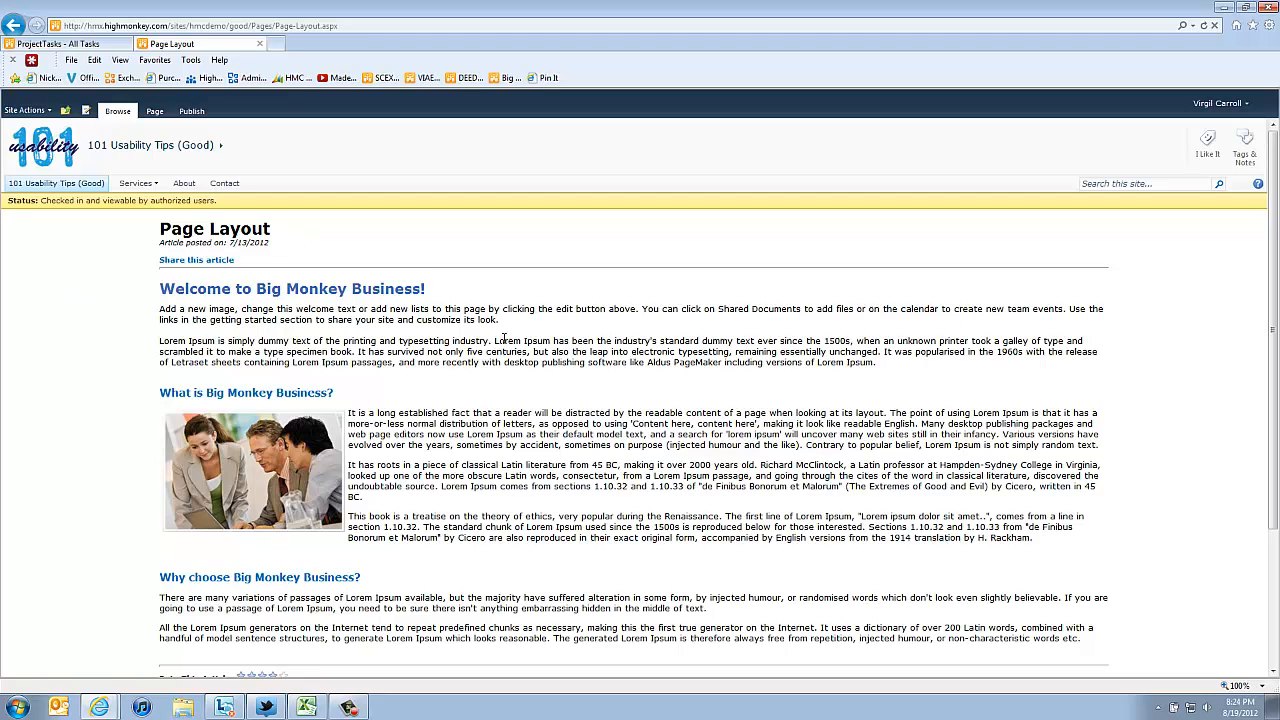
pyautogui.scroll(-3)
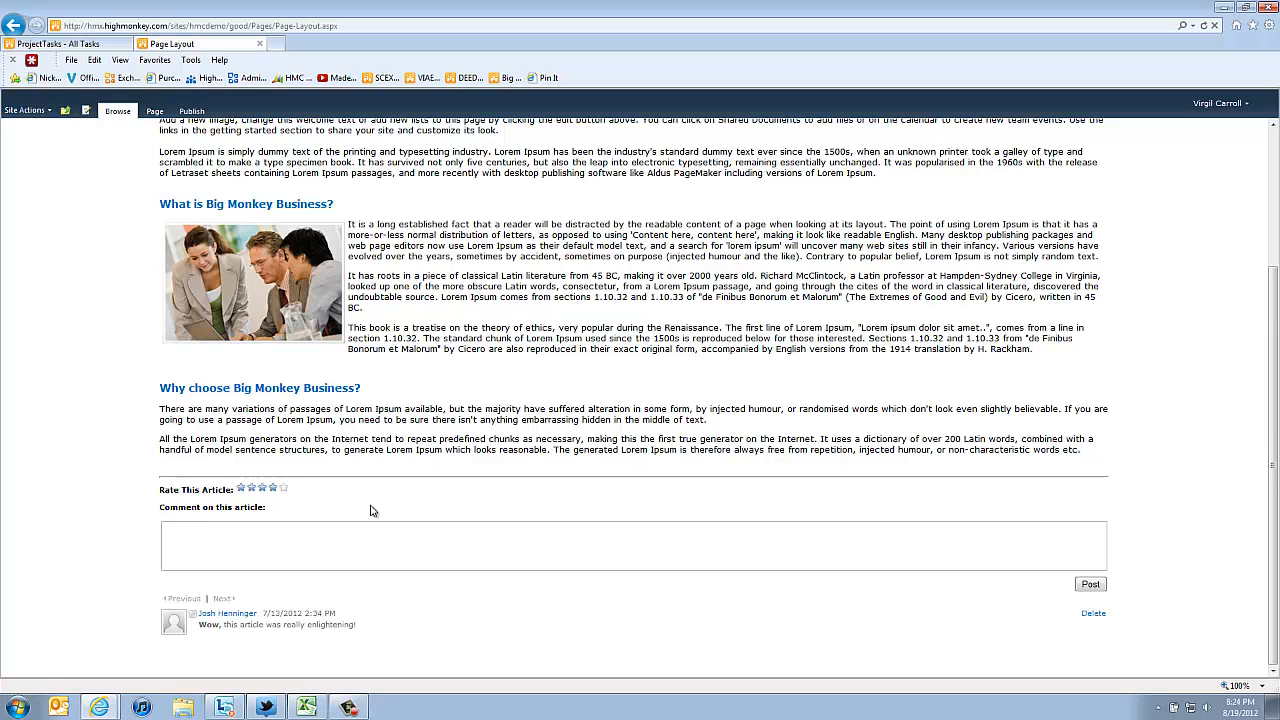
pyautogui.moveTo(368, 478)
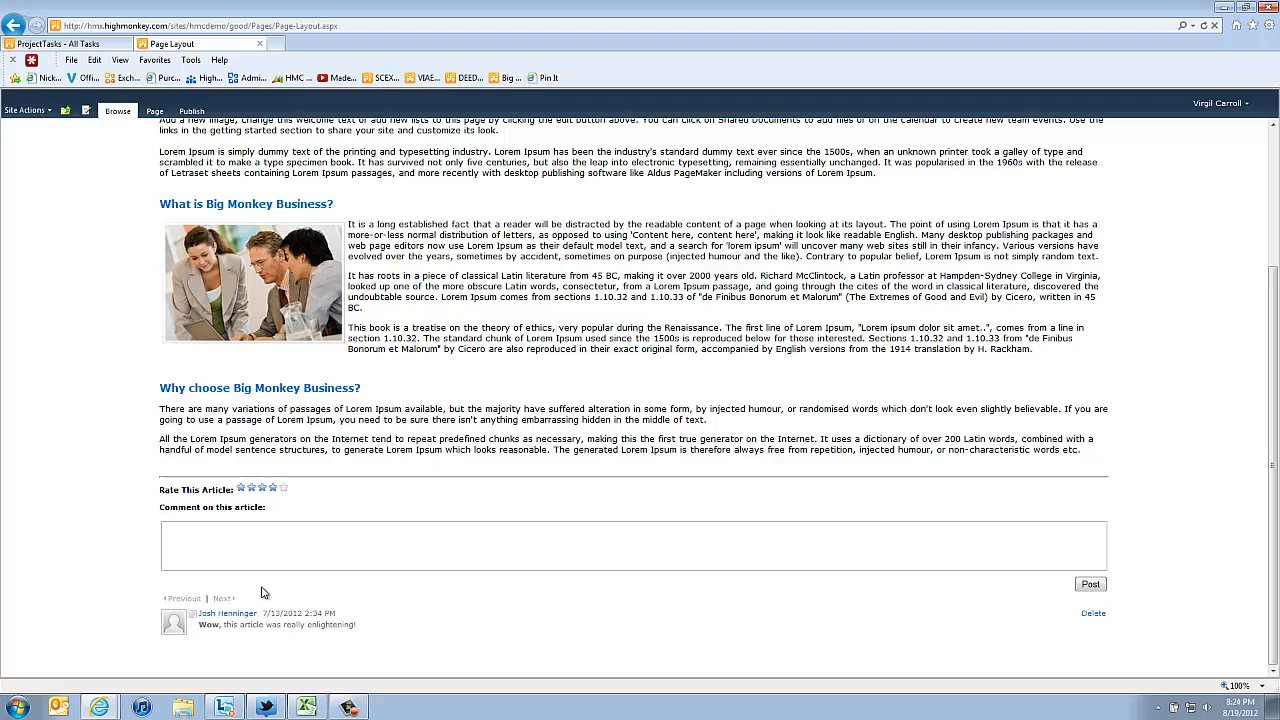
pyautogui.moveTo(292, 504)
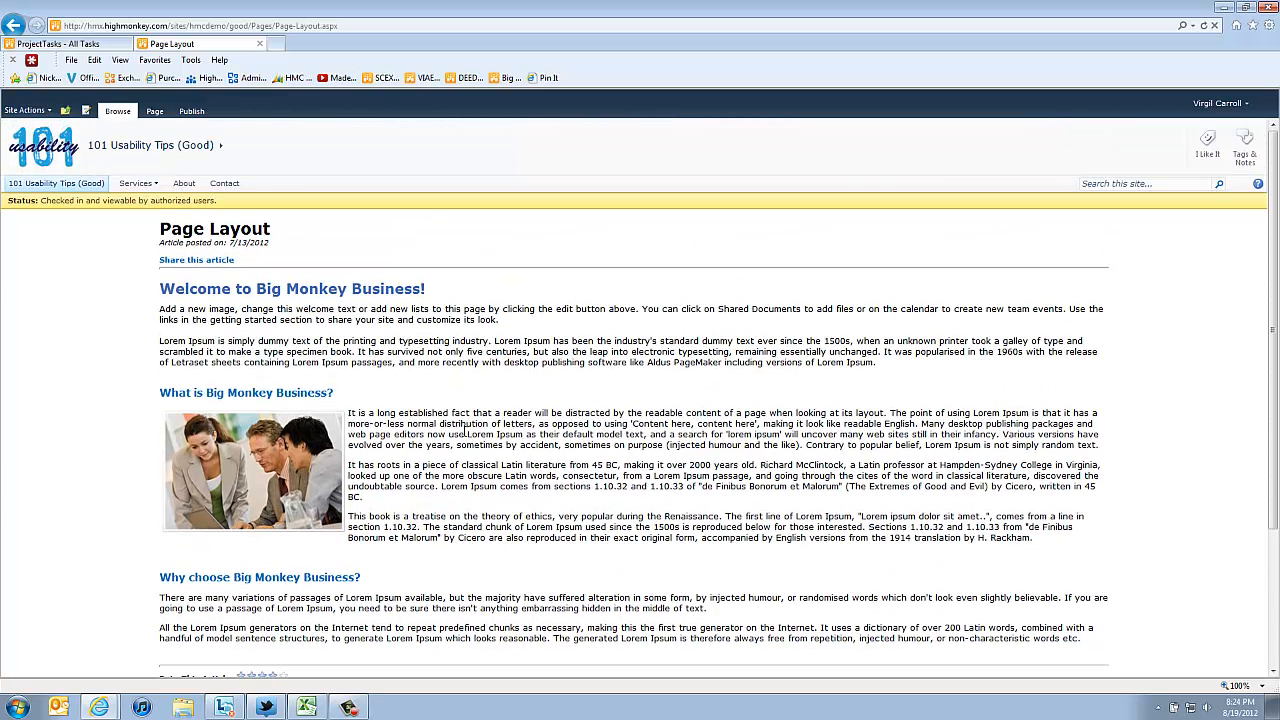
pyautogui.moveTo(416, 400)
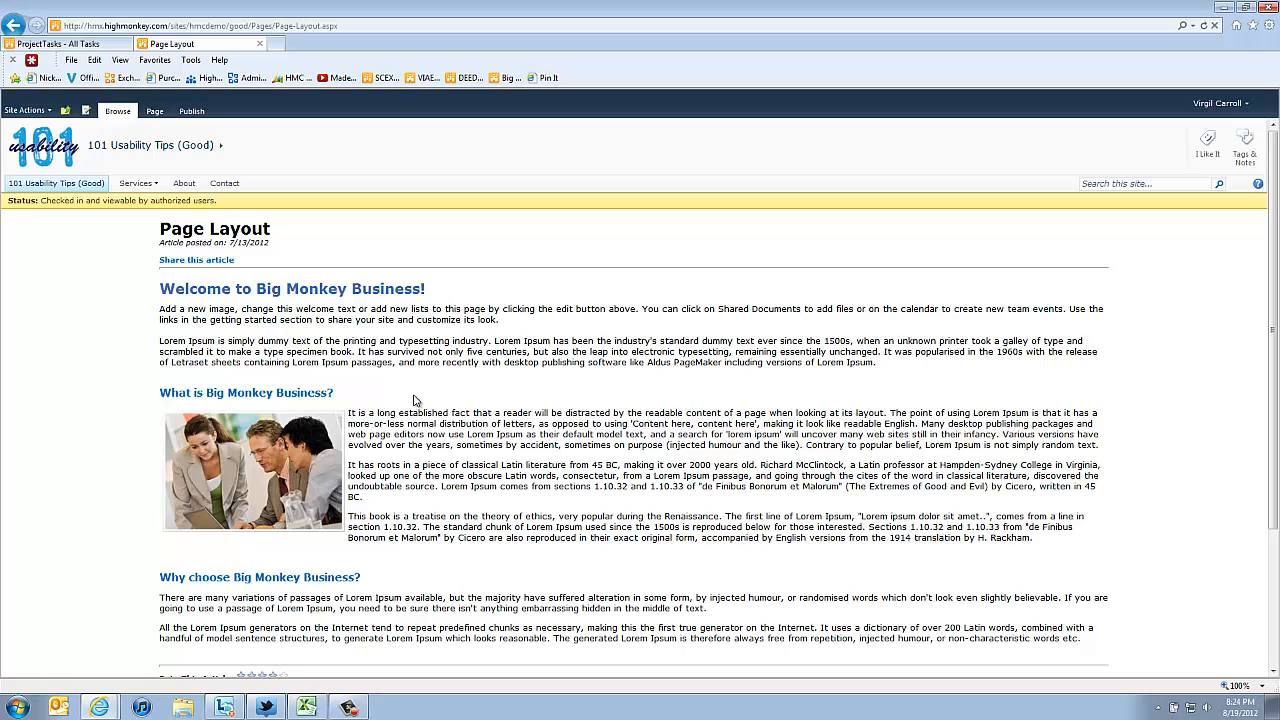